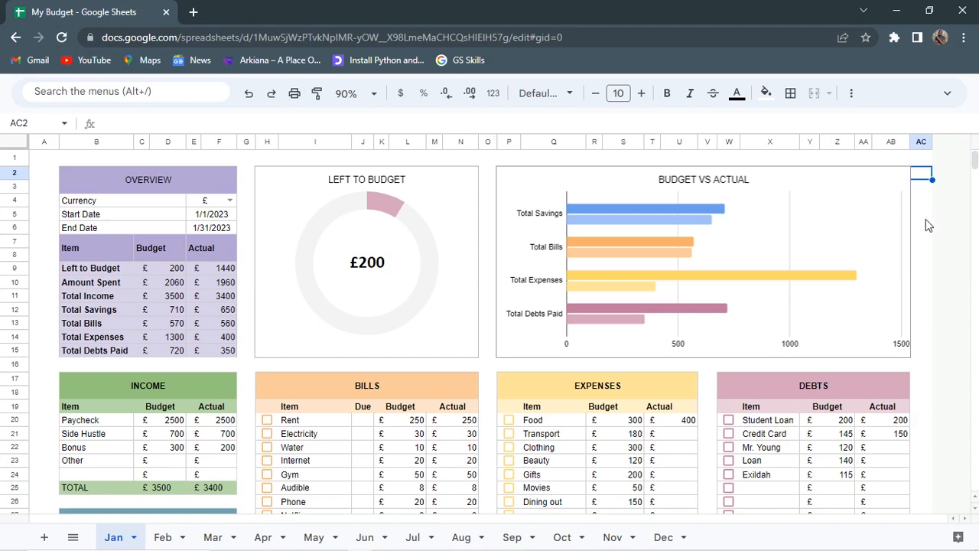
mouse_move(333, 496)
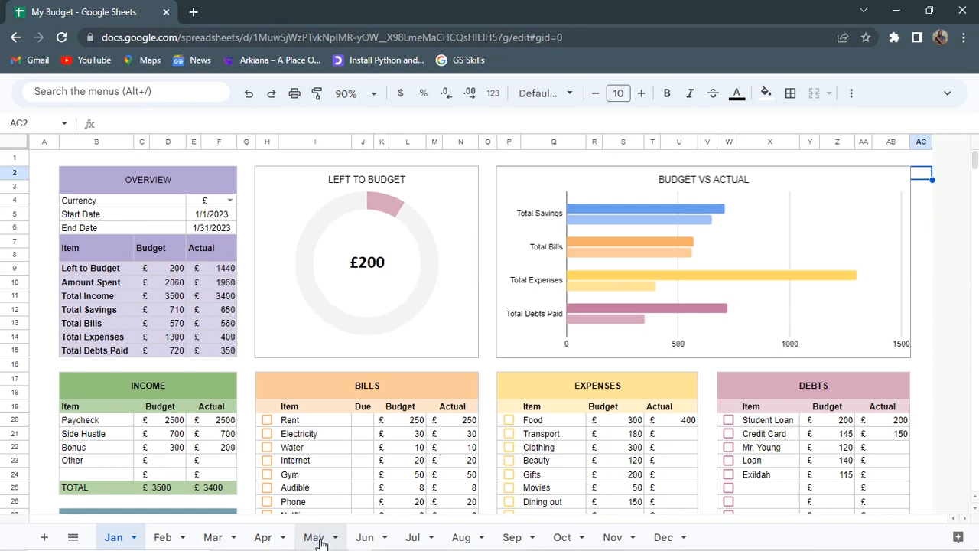
- Switch the May budget sheet's currency from £ to $
left_click(313, 537)
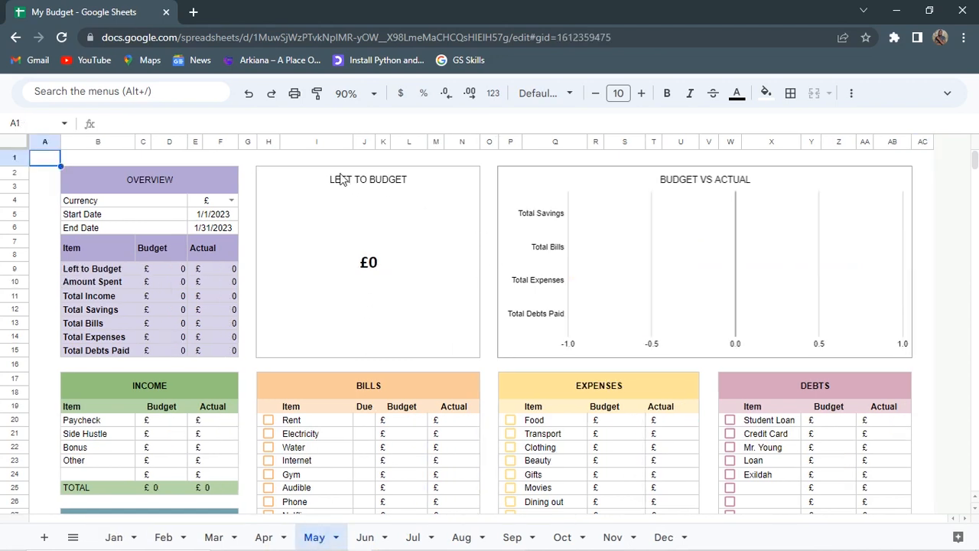
left_click(213, 200)
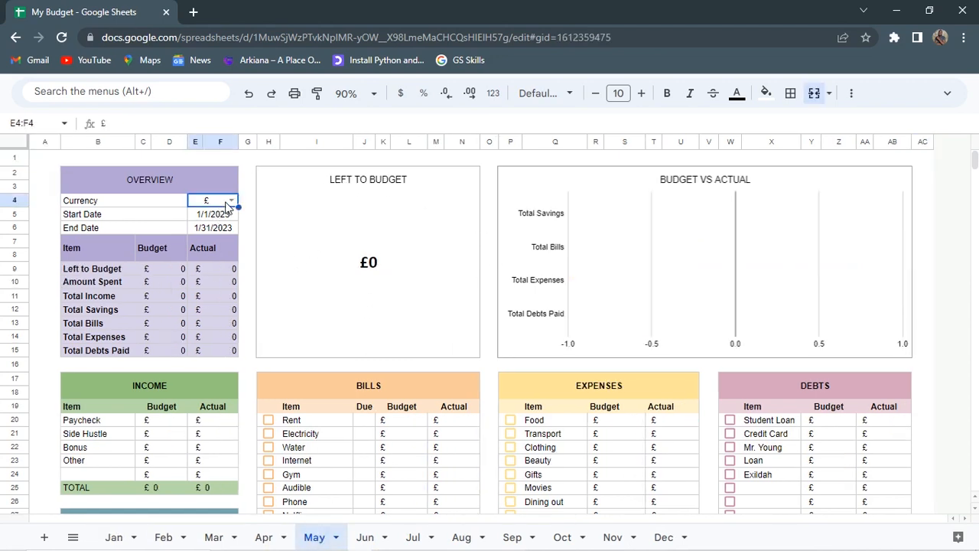
left_click(230, 200)
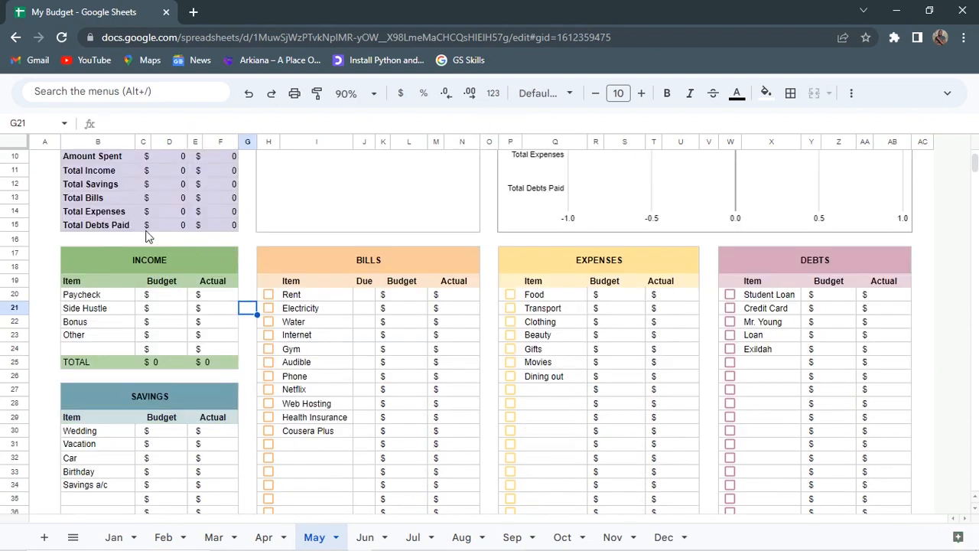
- Enter May income budgets 2000, 500, 50 and 50, totalling $2600
left_click(170, 294)
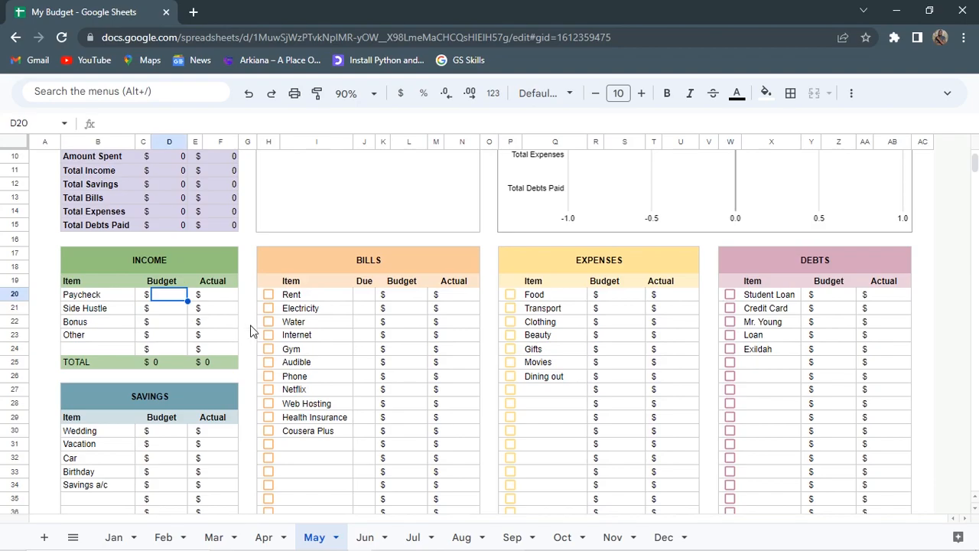
type("2000")
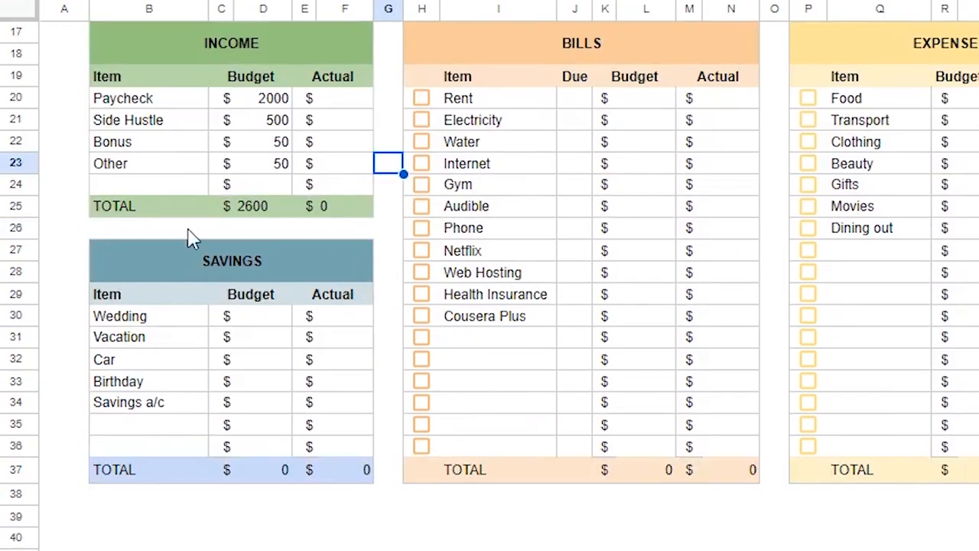
type("50")
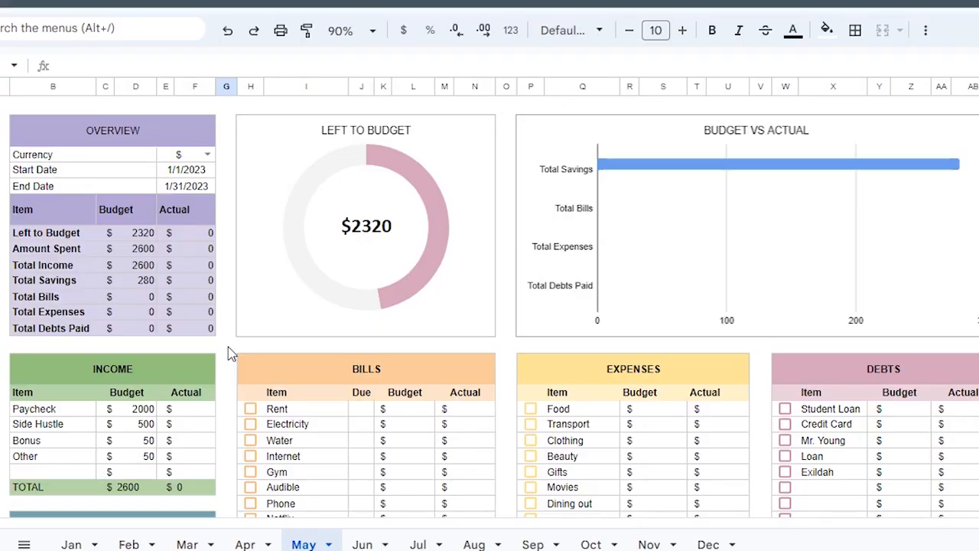
mouse_move(227, 367)
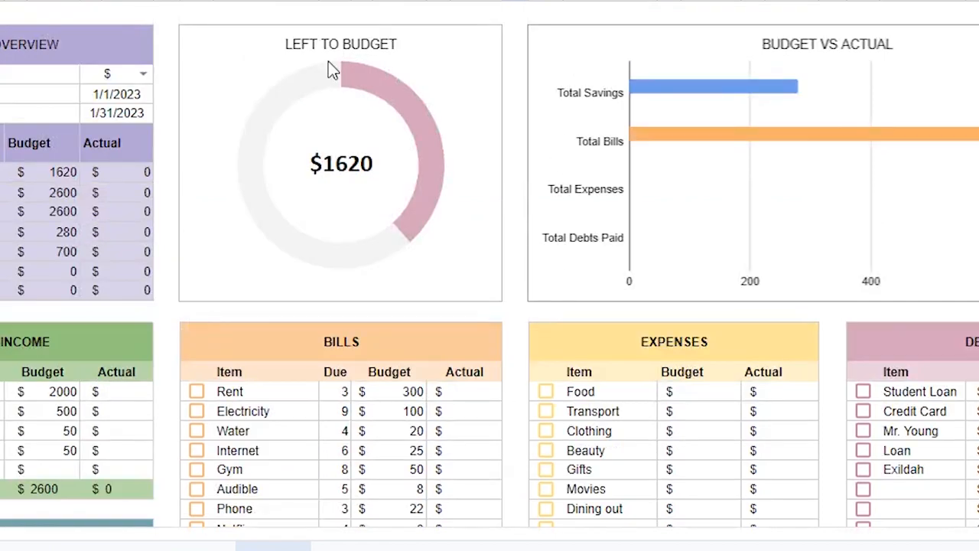
- Scroll down to May's expenses, past bills like Netflix 8 and Web Hosting 13
scroll("down", 3)
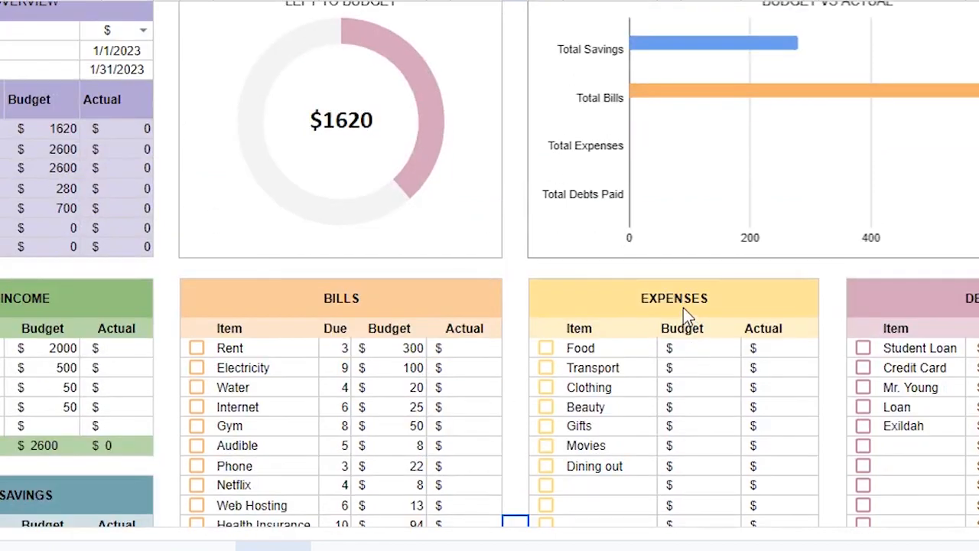
mouse_move(704, 375)
type("40")
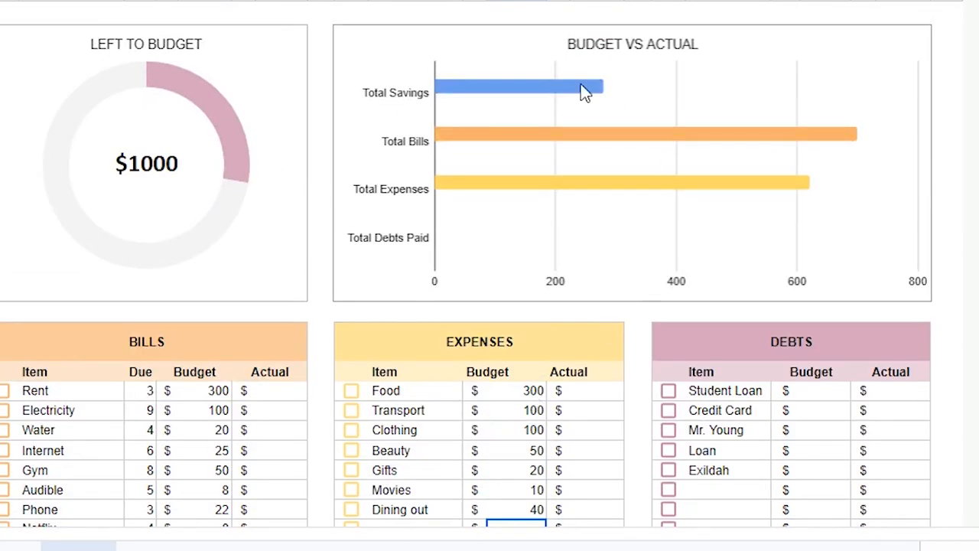
- Scroll down to May's debts table, with budgets totalling $540
scroll("down", 3)
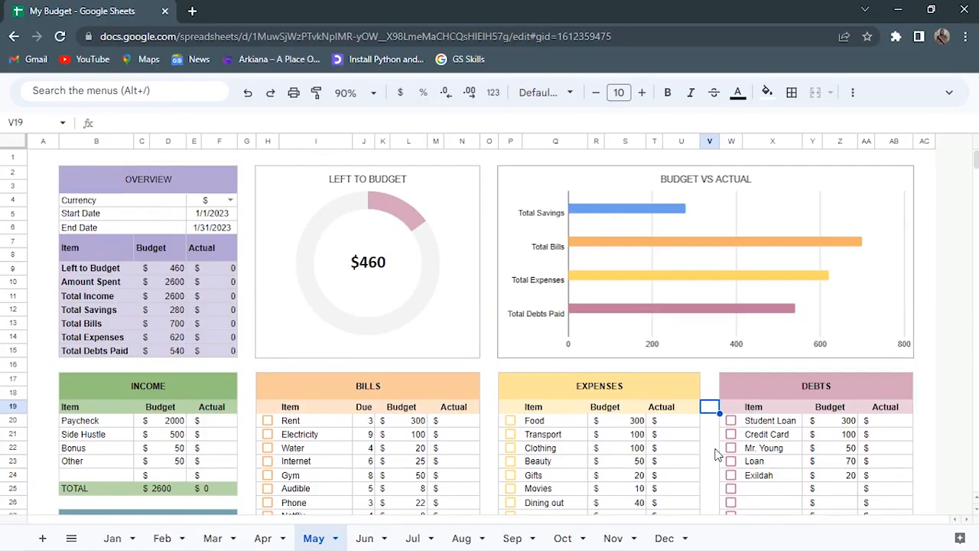
mouse_move(461, 394)
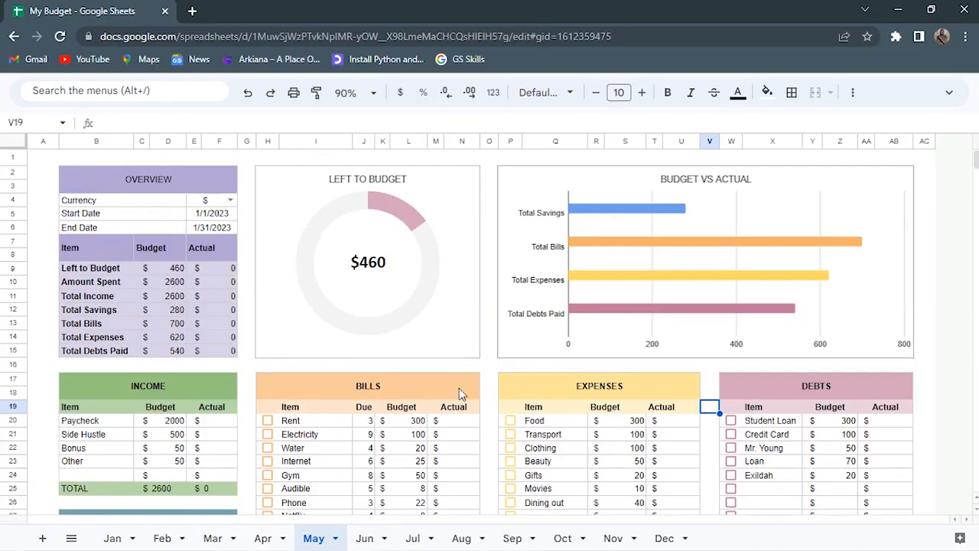
mouse_move(375, 276)
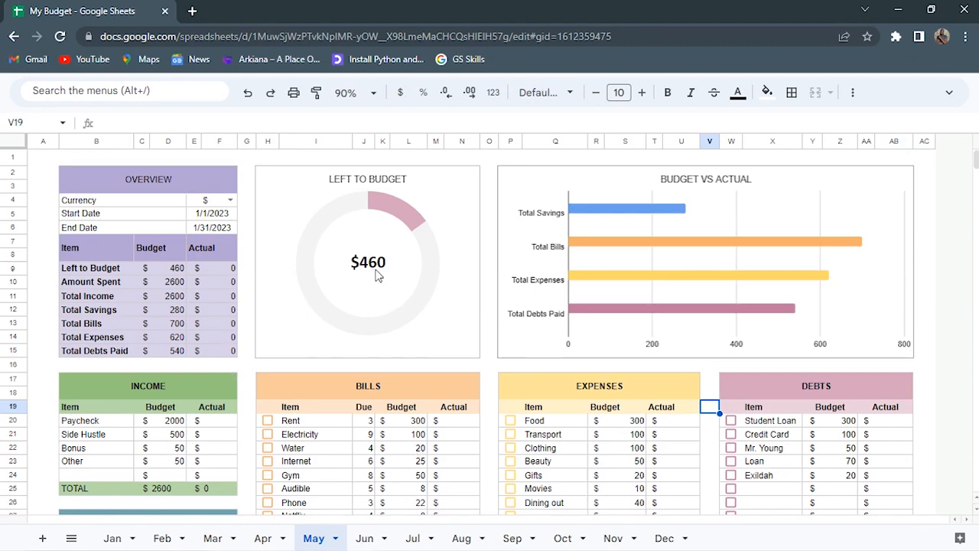
- Raise May savings budgets to a $740 total, bringing Left to Budget to $0
scroll("down", 3)
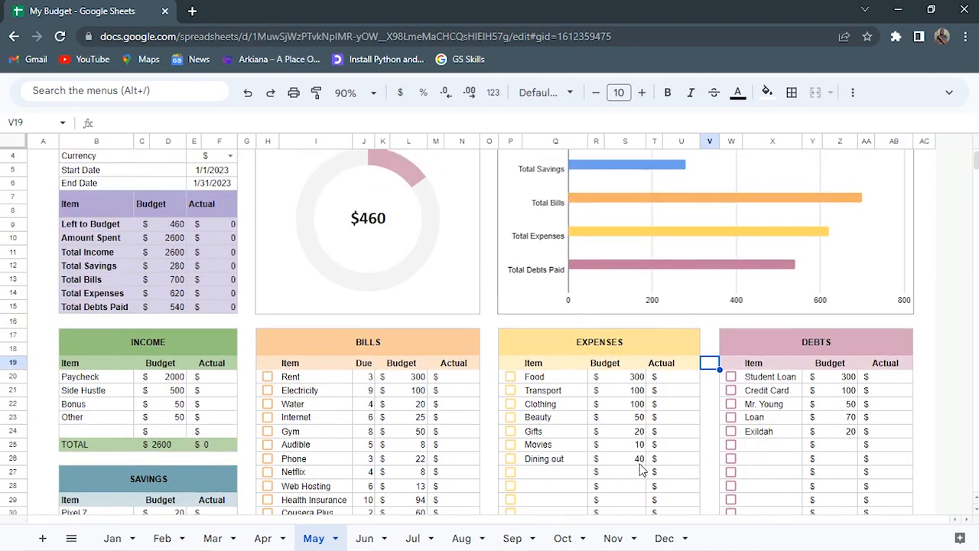
scroll("up", 3)
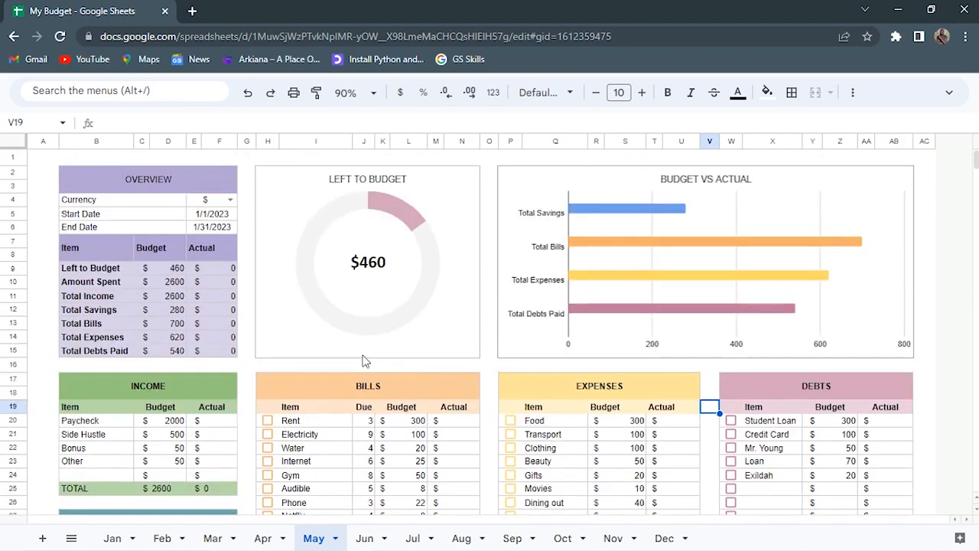
scroll("down", 3)
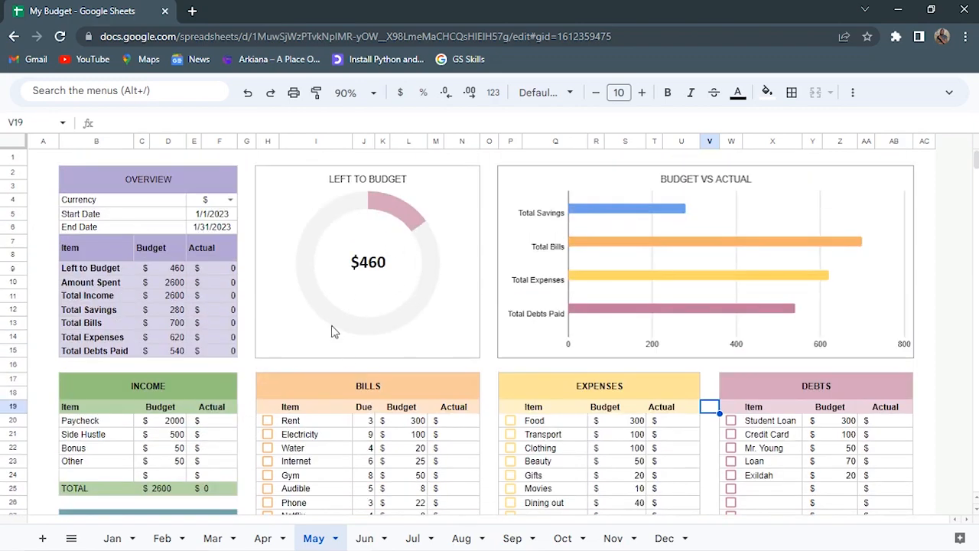
scroll("down", 3)
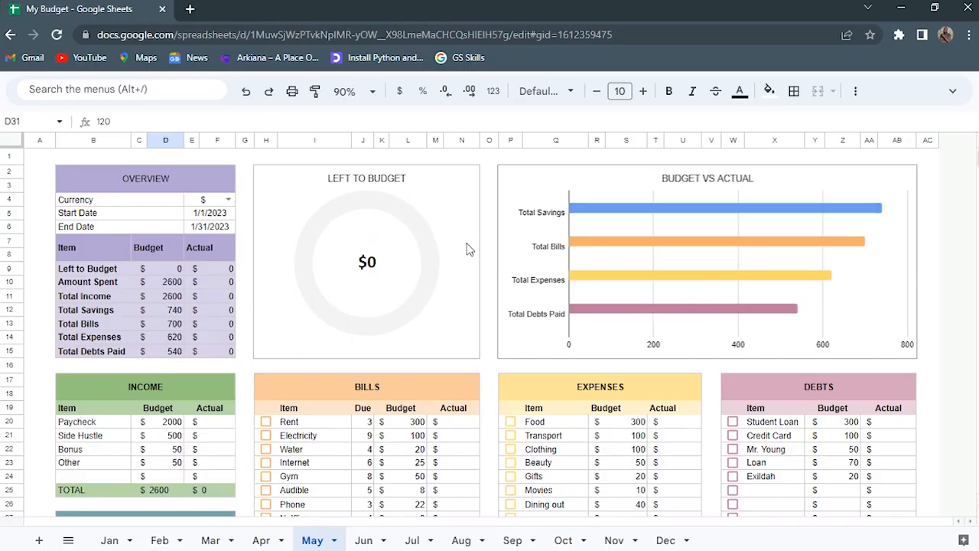
mouse_move(862, 264)
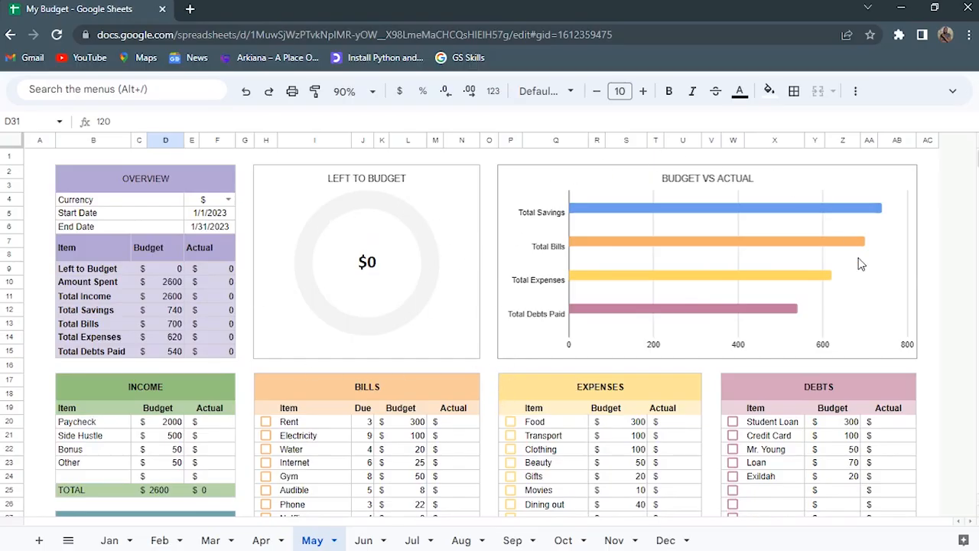
mouse_move(775, 221)
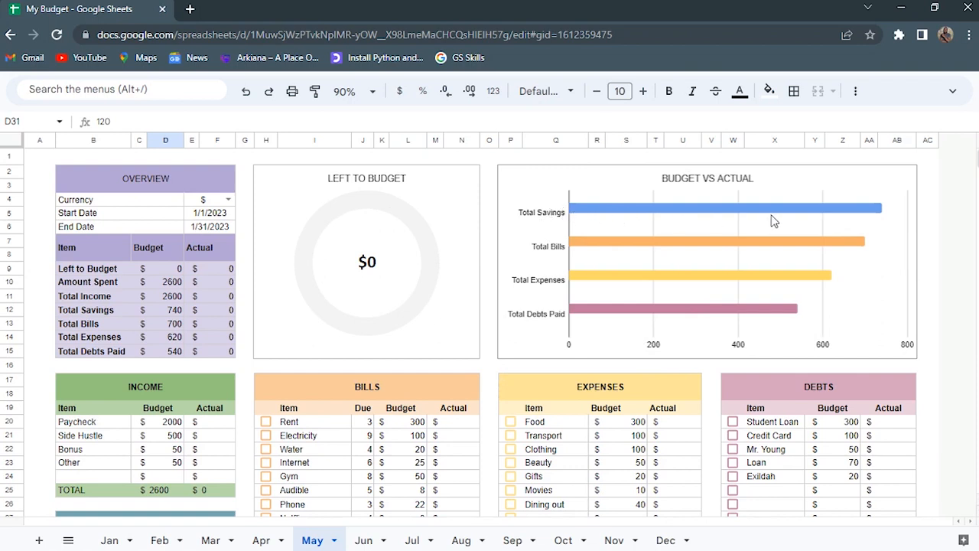
mouse_move(800, 259)
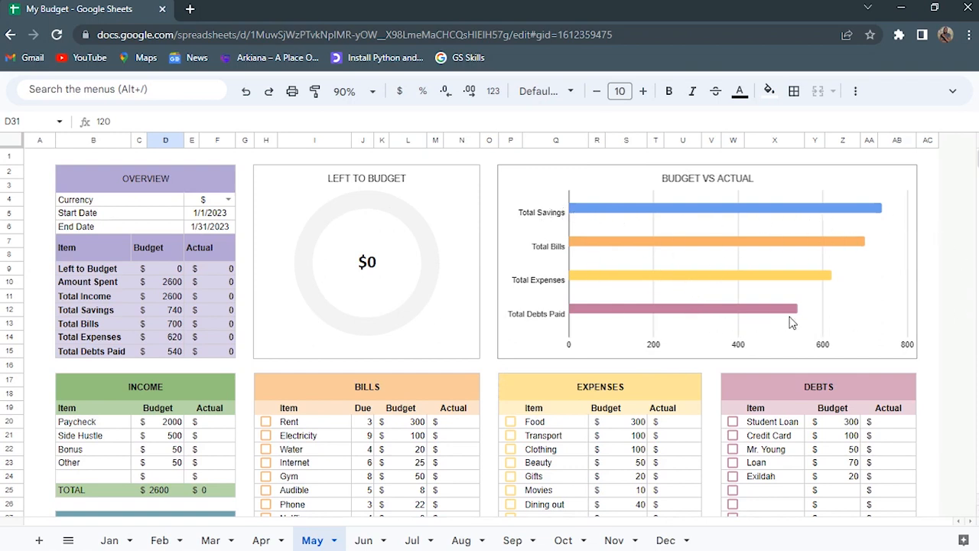
mouse_move(945, 363)
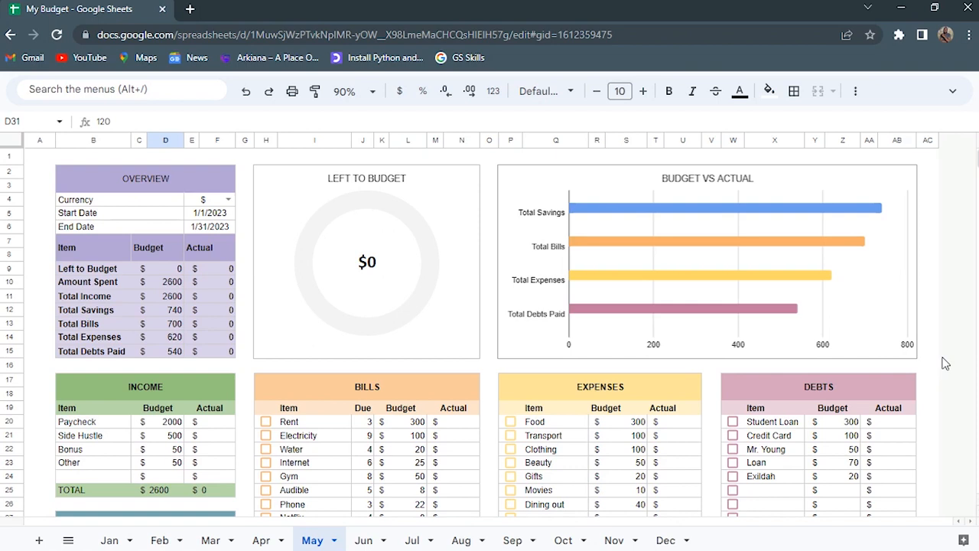
mouse_move(951, 374)
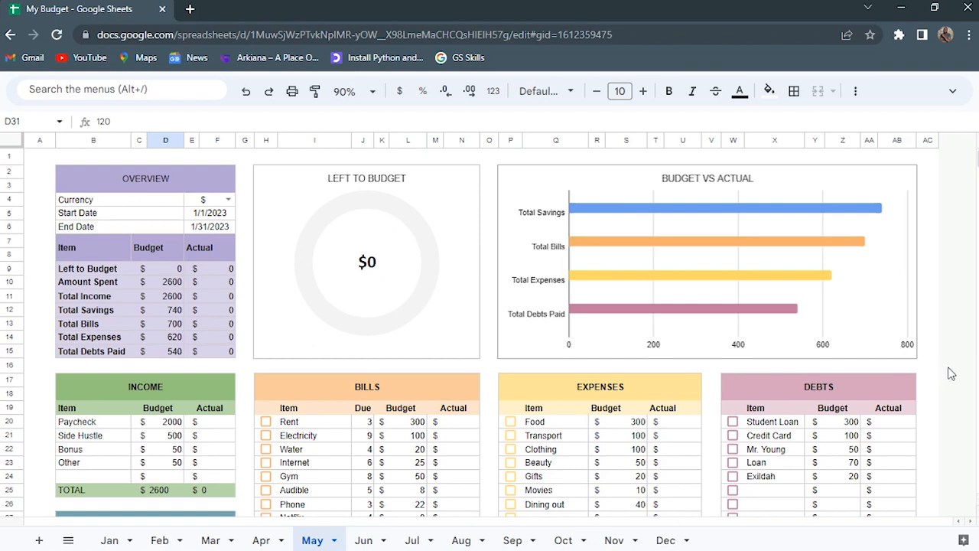
mouse_move(945, 366)
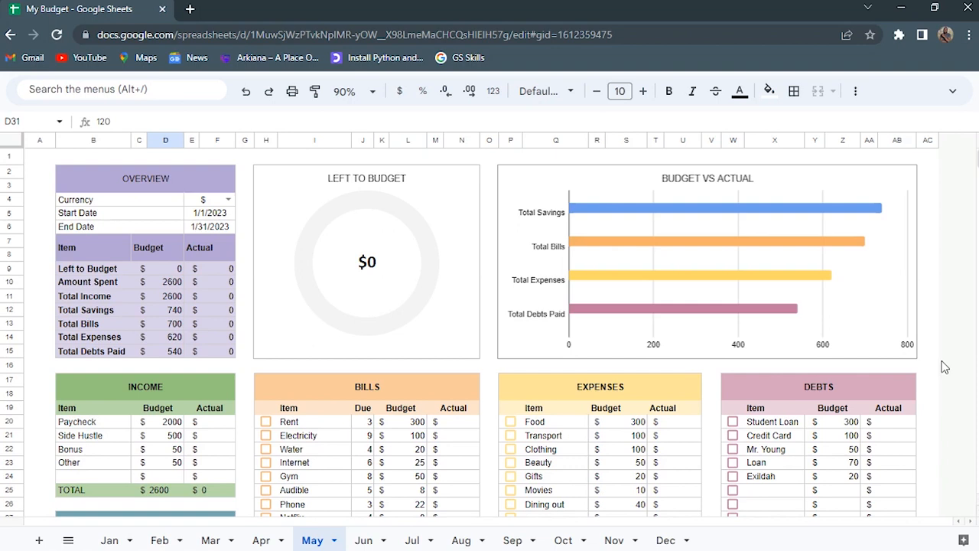
mouse_move(944, 391)
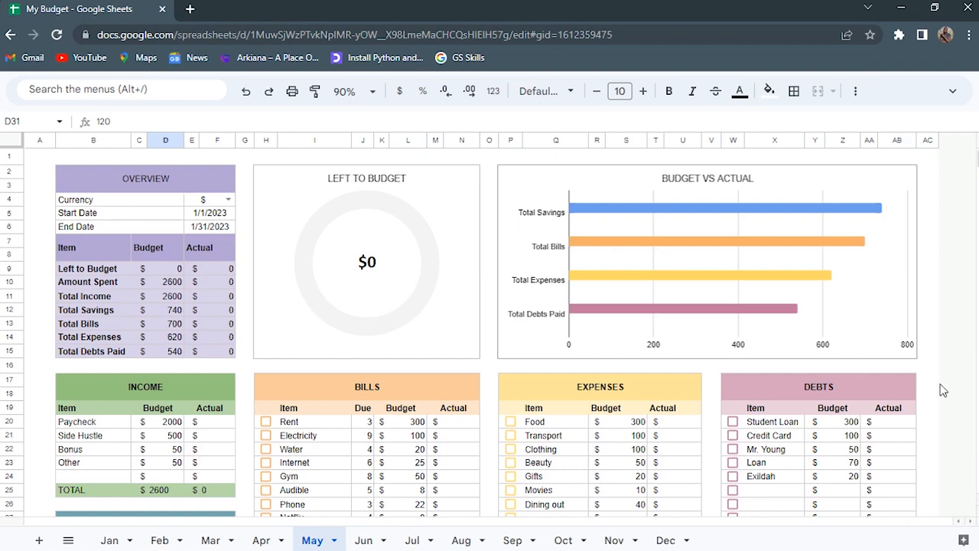